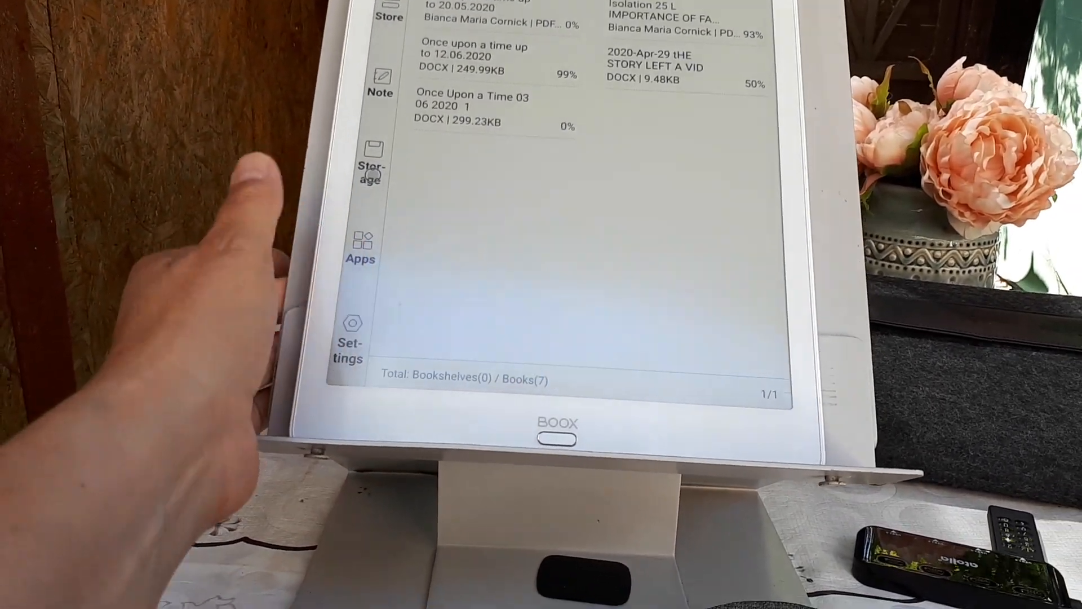
# Step: Launch Google Docs from the Boox launcher's full apps list
pyautogui.click(360, 248)
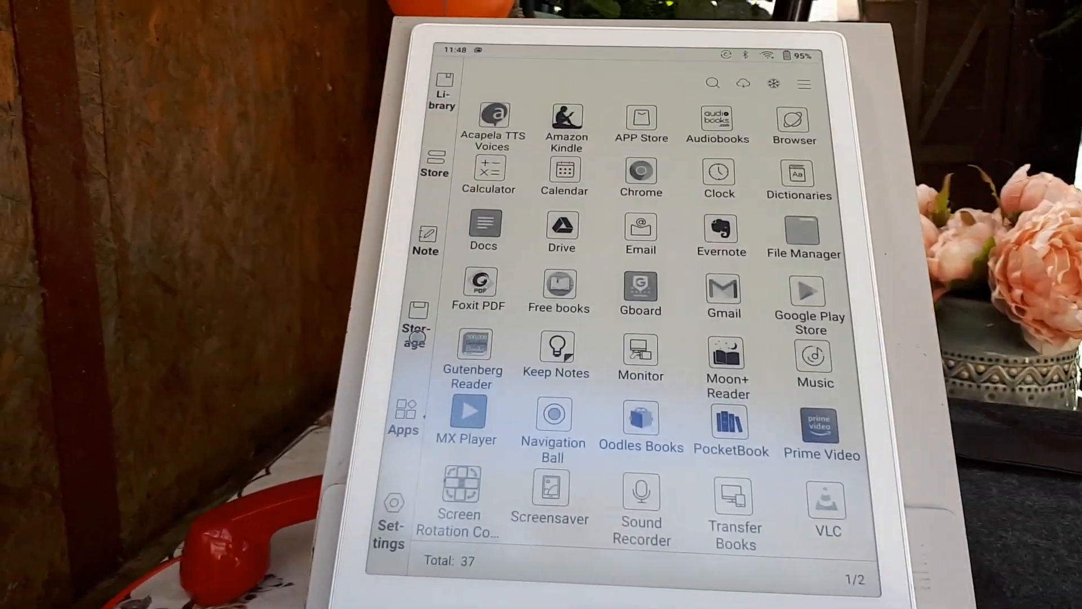
pyautogui.click(484, 229)
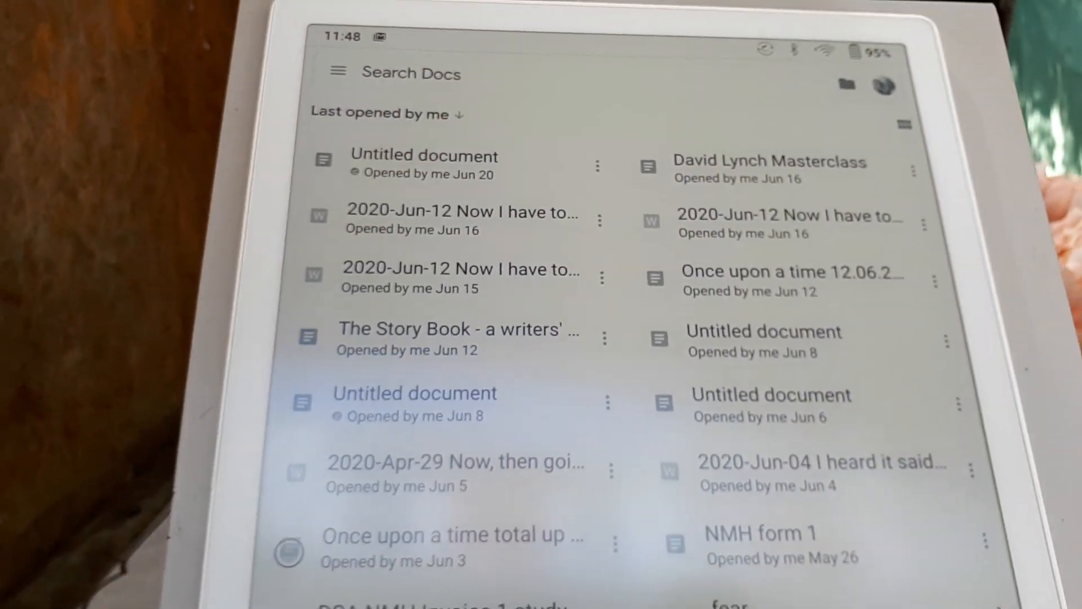
pyautogui.click(414, 404)
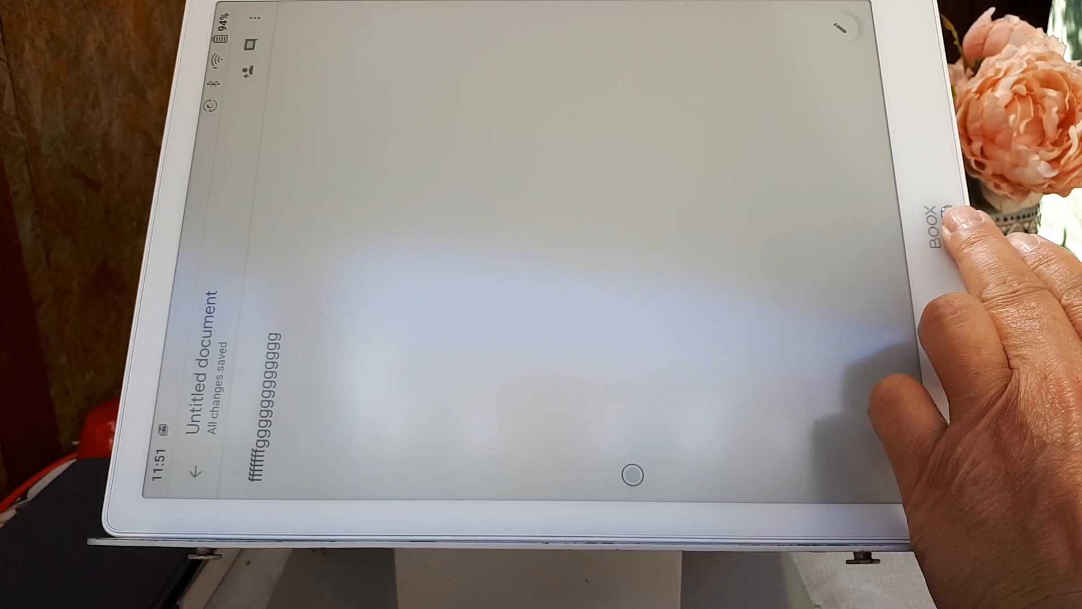
# Step: Back out to the documents list, rotate the display to landscape, and reopen the Untitled document
pyautogui.click(193, 478)
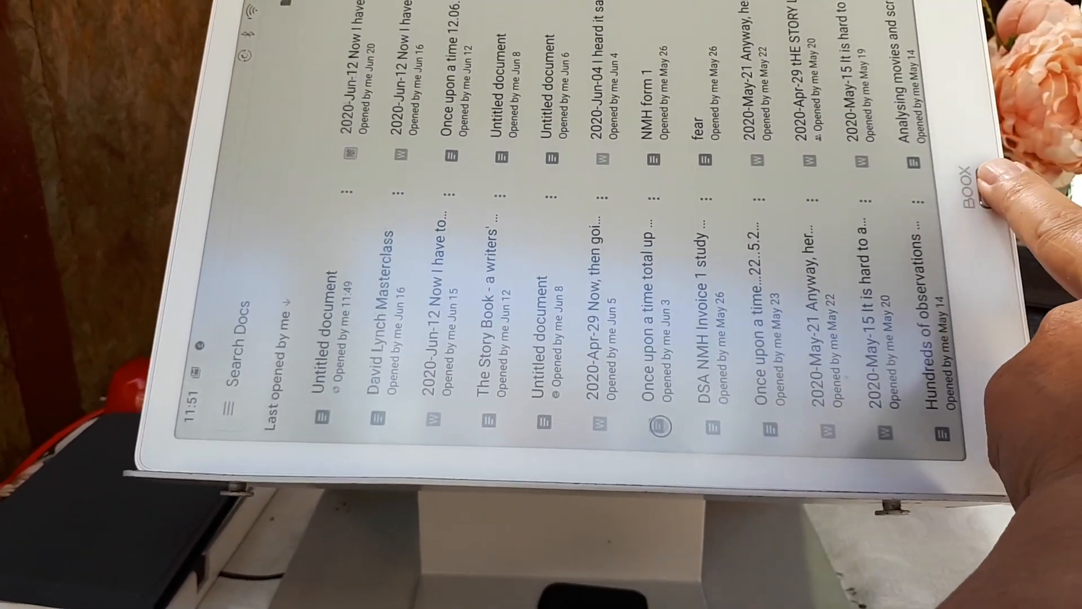
pyautogui.click(814, 407)
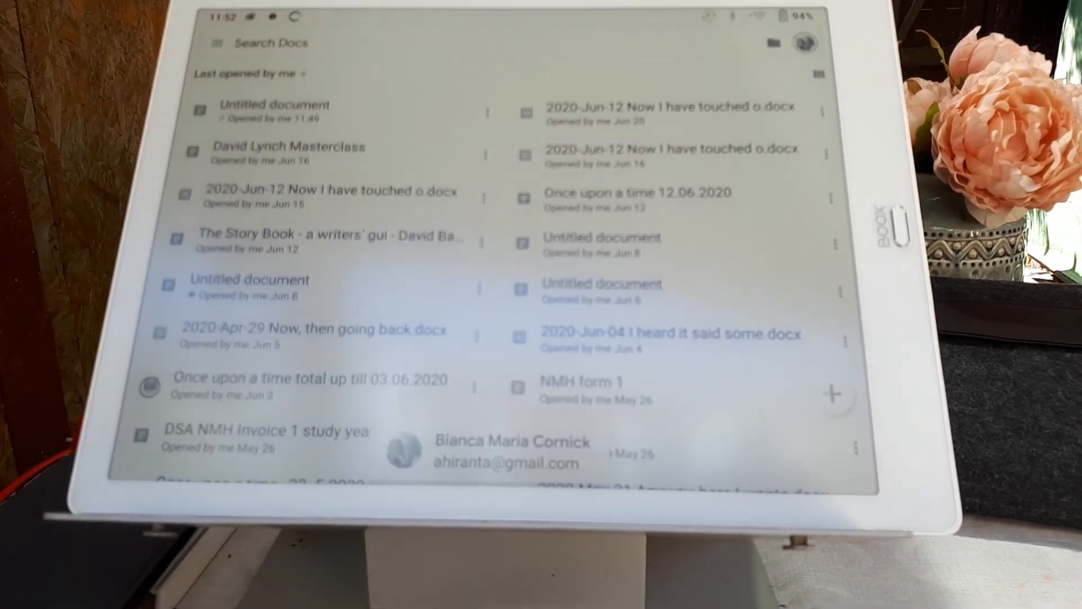
pyautogui.click(275, 111)
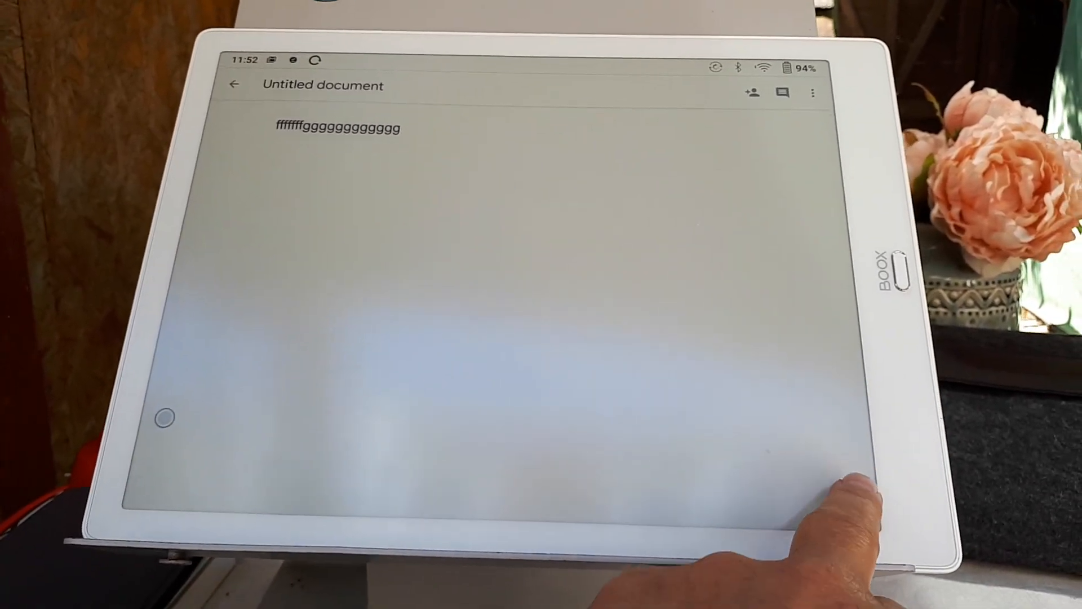
# Step: Place the cursor after the line of g's to begin editing in landscape
pyautogui.click(338, 127)
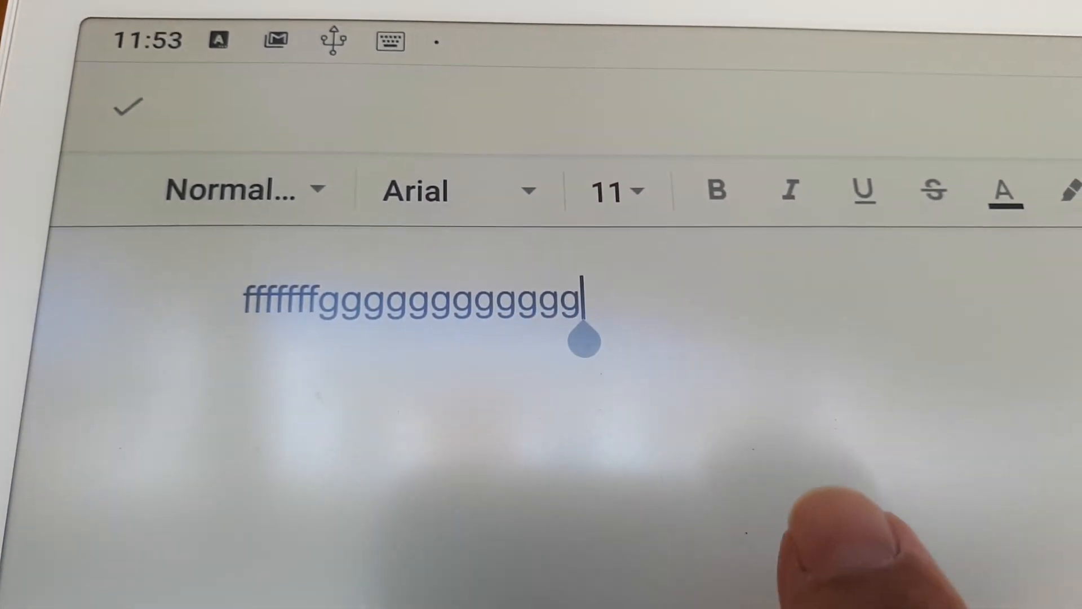
# Step: Append l's and 'hello' to the first line, then add a new line 'good morning'
pyautogui.write('llllllllllllllhello')
pyautogui.write('goo')
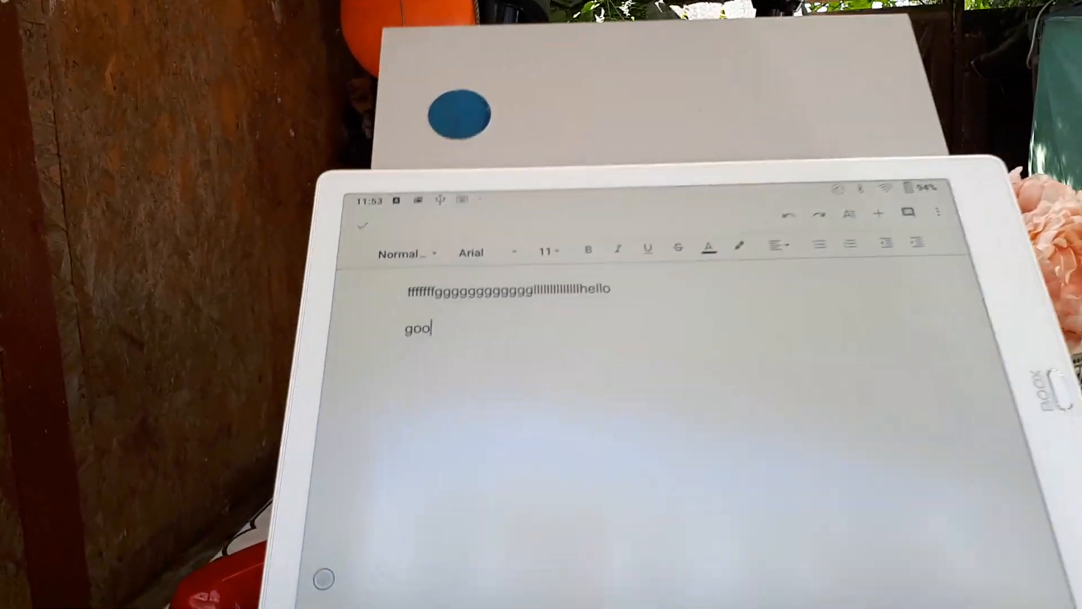
pyautogui.write('d')
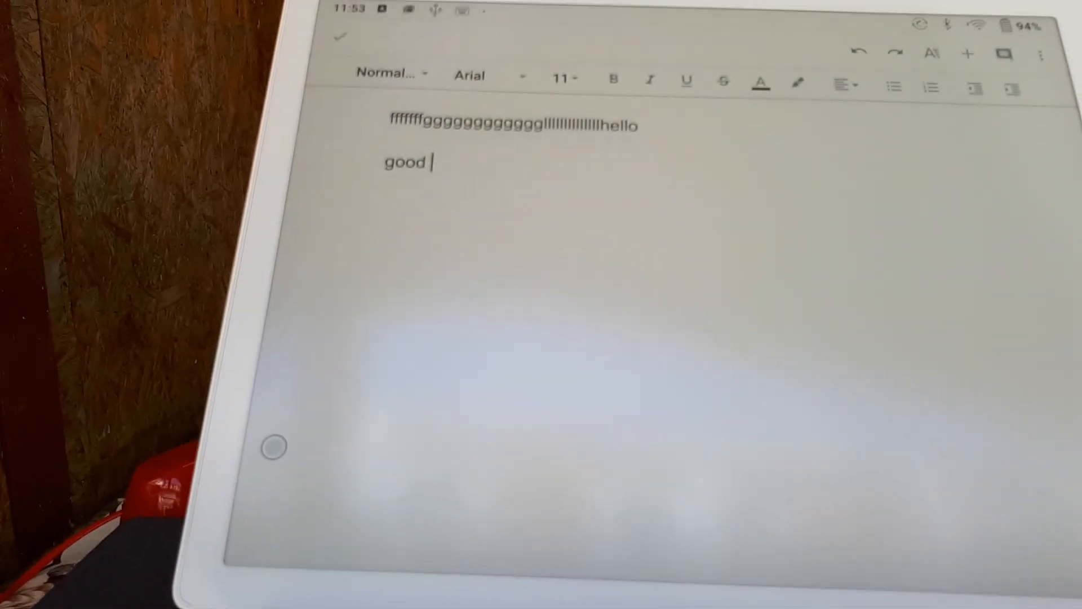
pyautogui.write('morn')
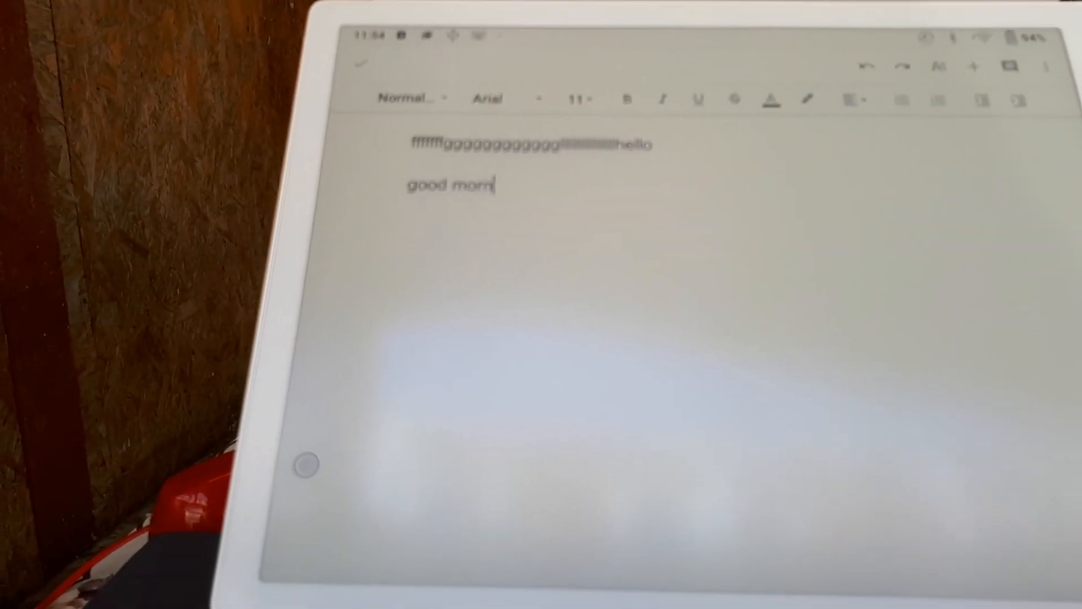
pyautogui.write('ing')
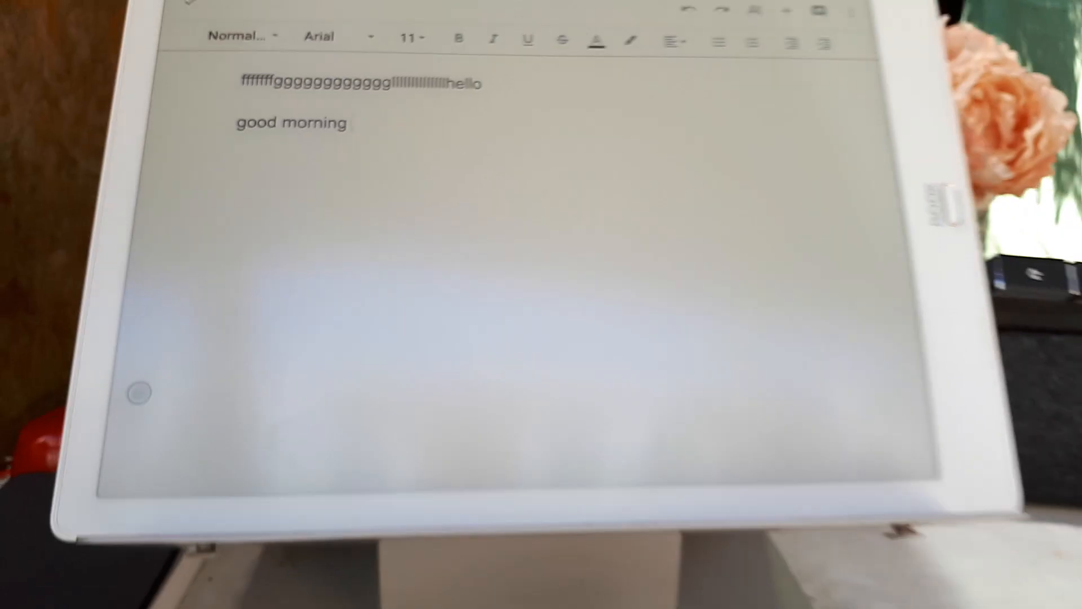